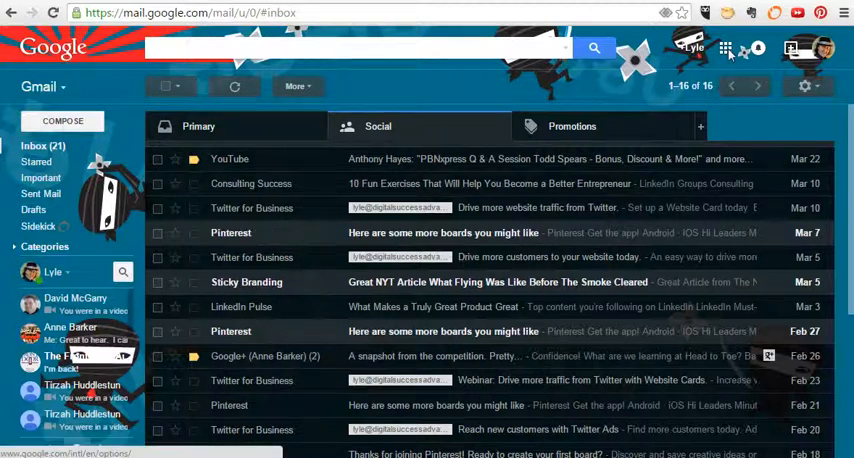
Show the Google apps launcher from the Gmail inbox top bar
click(726, 48)
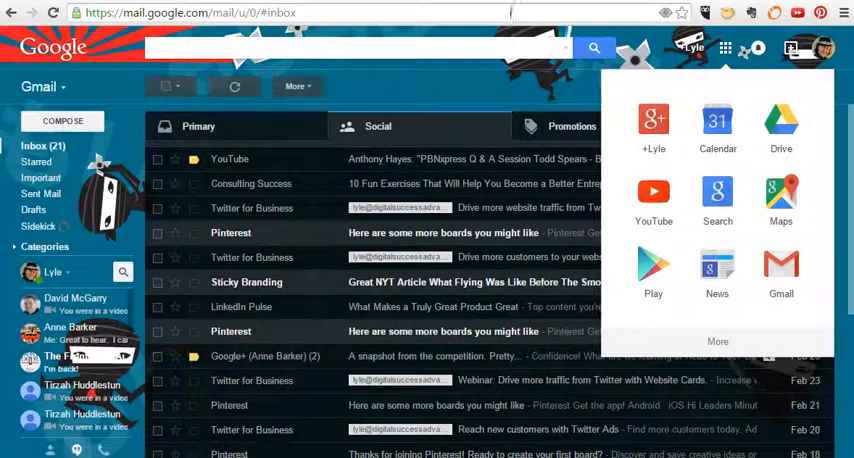
Launch YouTube from the apps grid and land on its home page of recommended videos
click(652, 196)
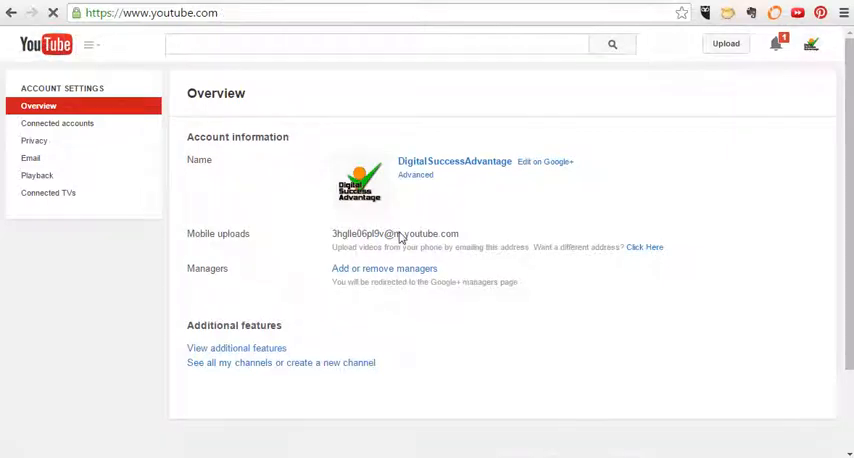
click(44, 44)
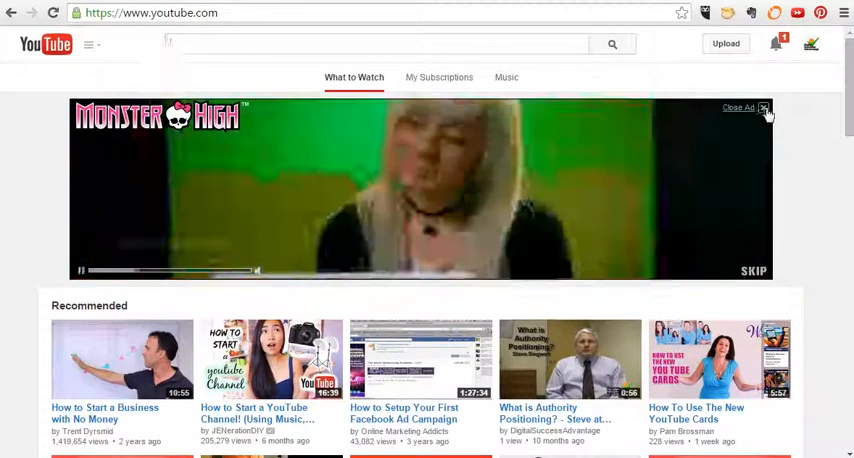
Go to the DigitalSuccessAdvantage channel's YouTube settings overview via the account menu
click(810, 44)
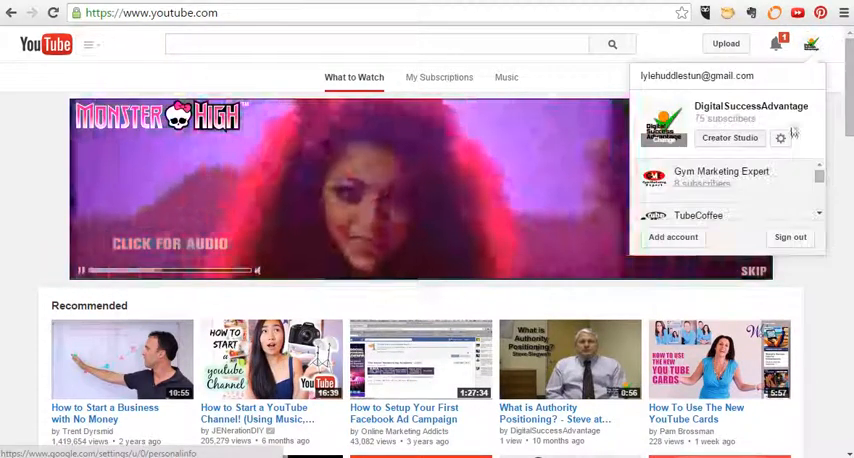
mouse_move(780, 144)
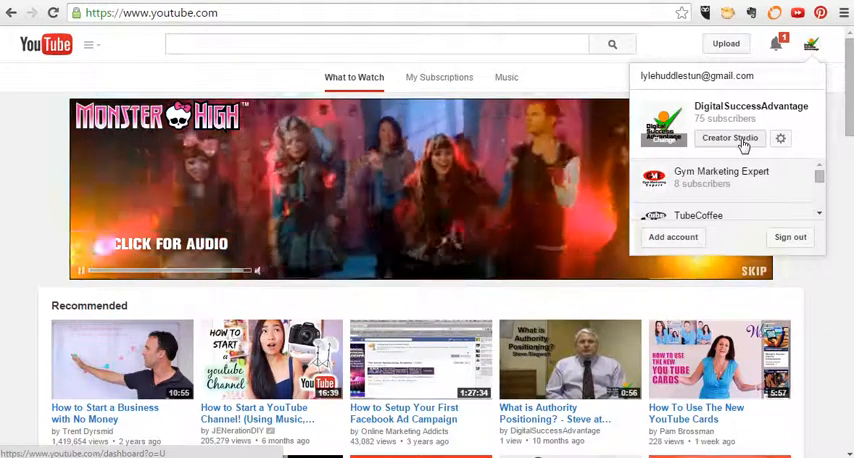
mouse_move(780, 138)
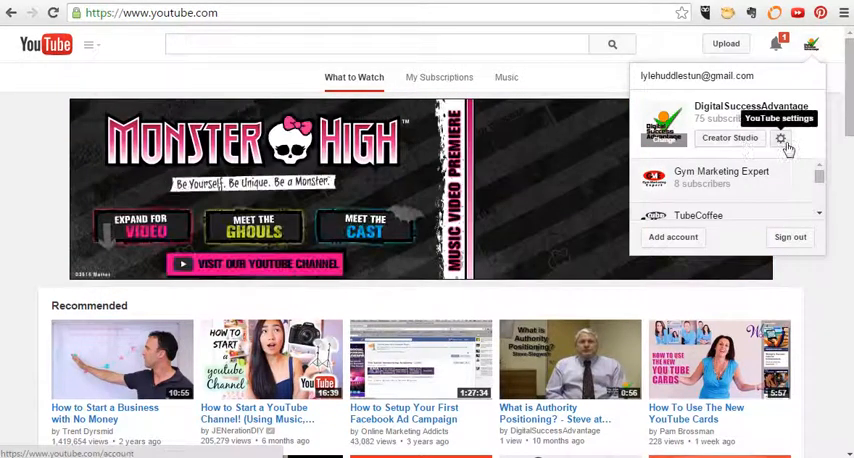
click(780, 138)
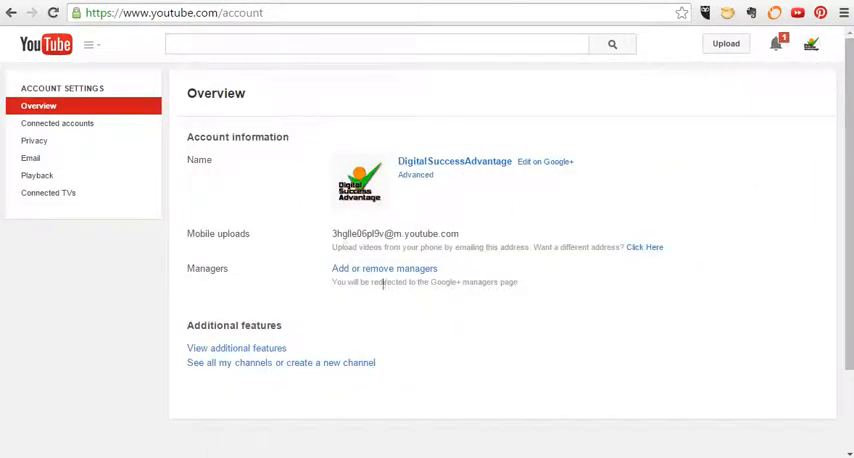
Reach the Google+ page's Managers list through 'Add or remove managers'
double_click(208, 268)
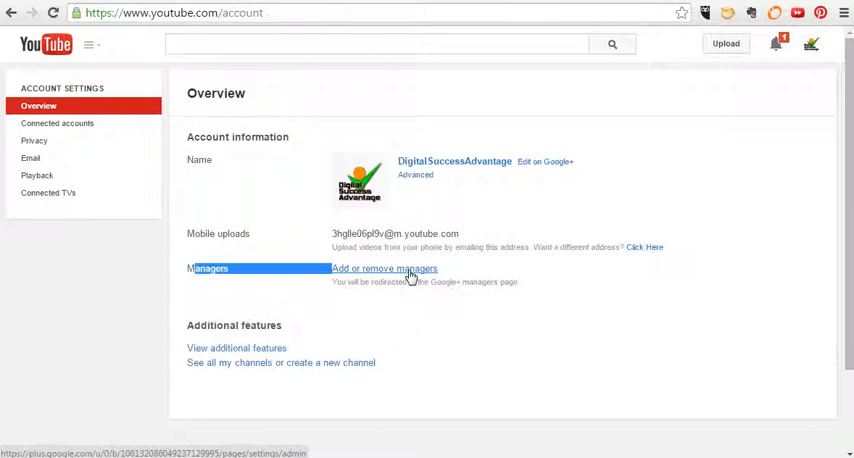
click(384, 268)
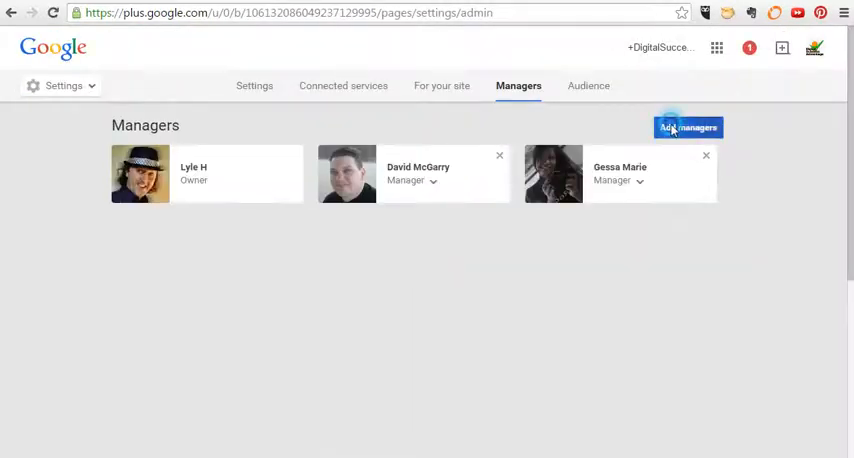
Start an Invite new managers dialog, focus the name field and show the Manager role options
click(688, 126)
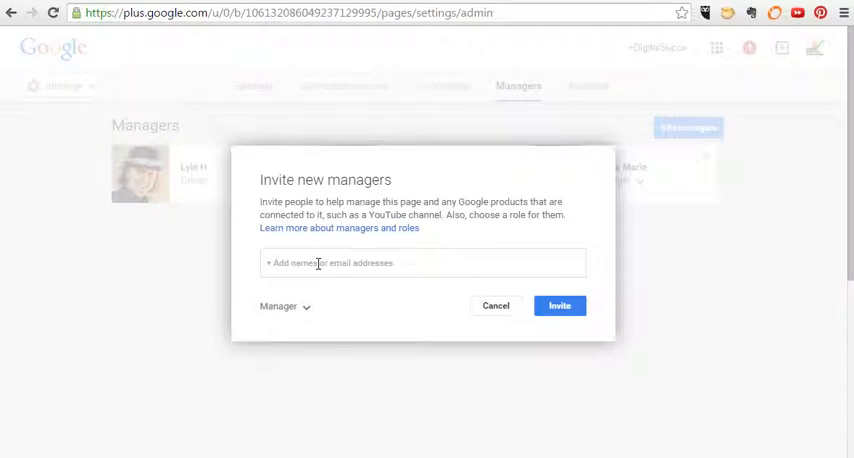
click(420, 262)
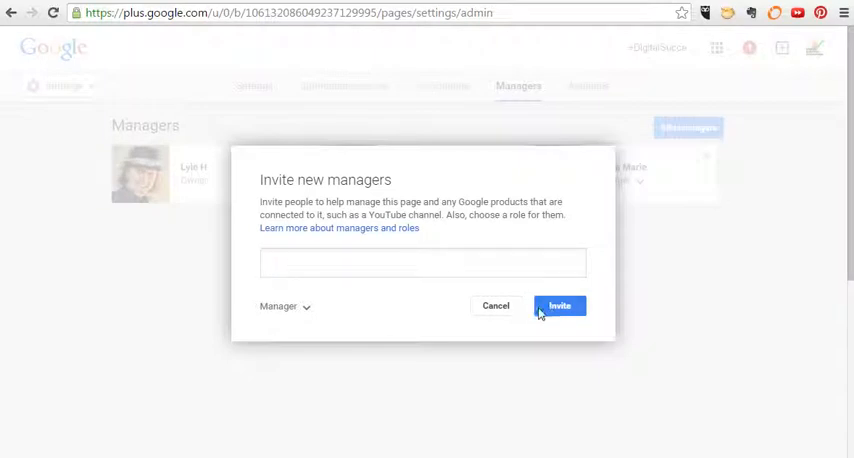
click(284, 306)
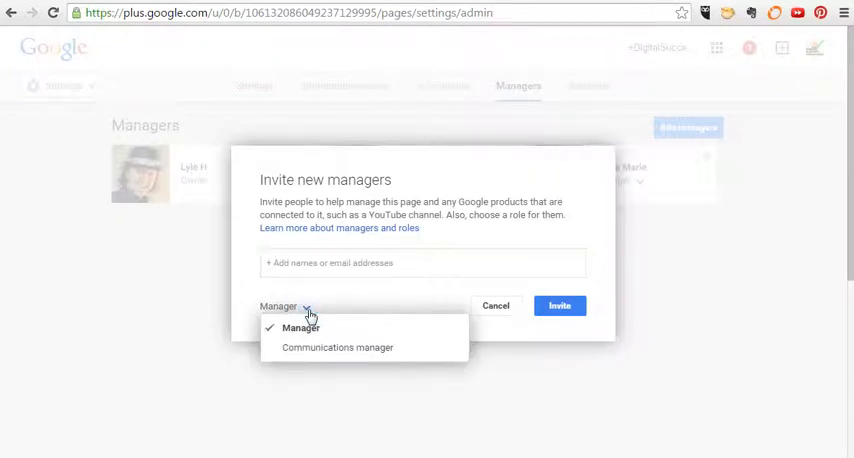
mouse_move(316, 352)
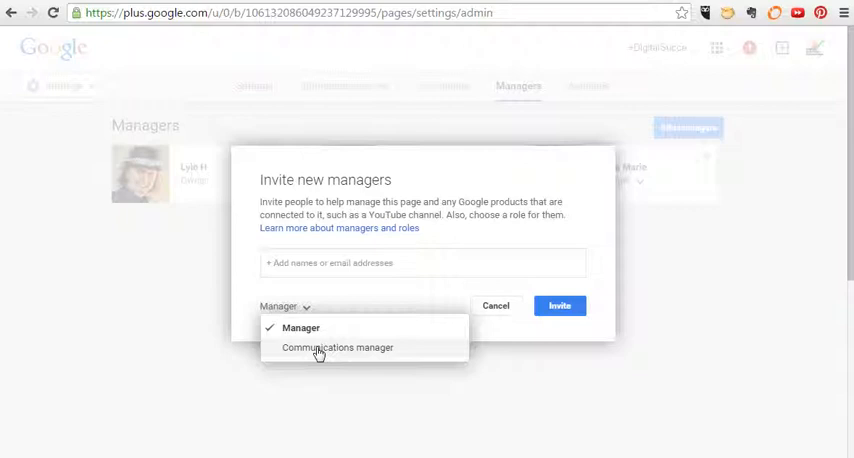
mouse_move(380, 332)
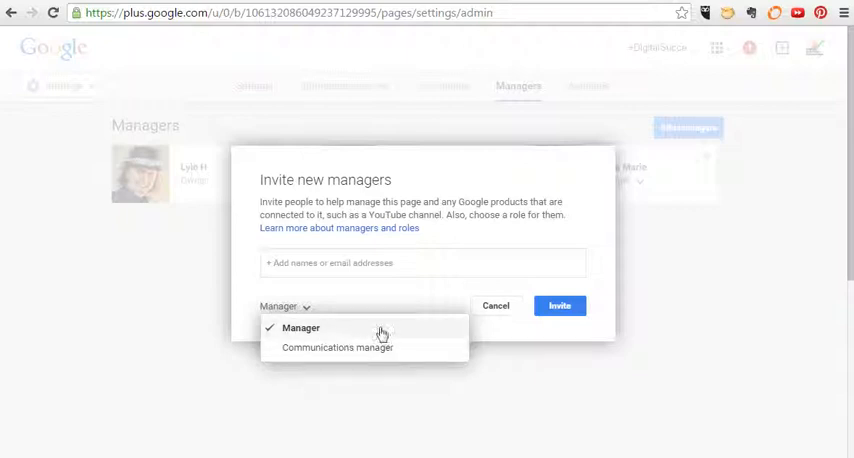
mouse_move(560, 304)
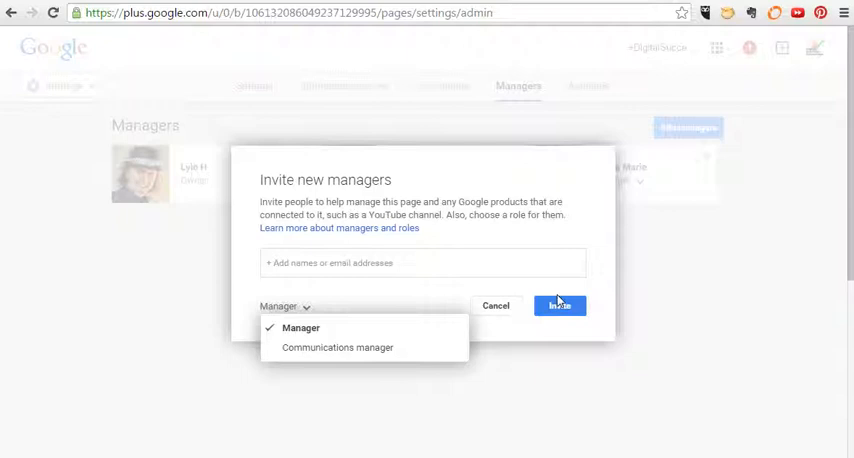
click(560, 304)
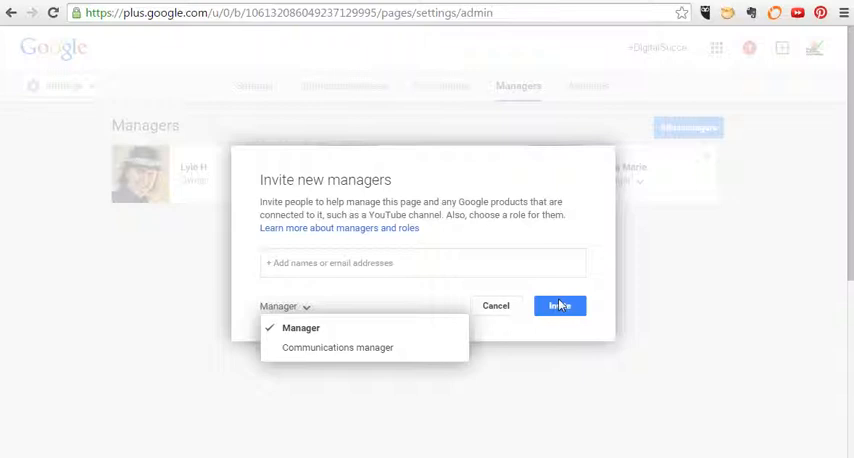
mouse_move(556, 400)
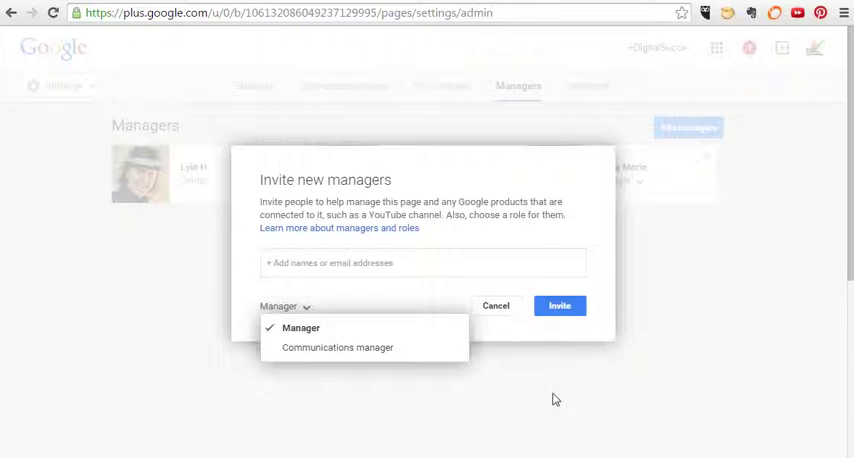